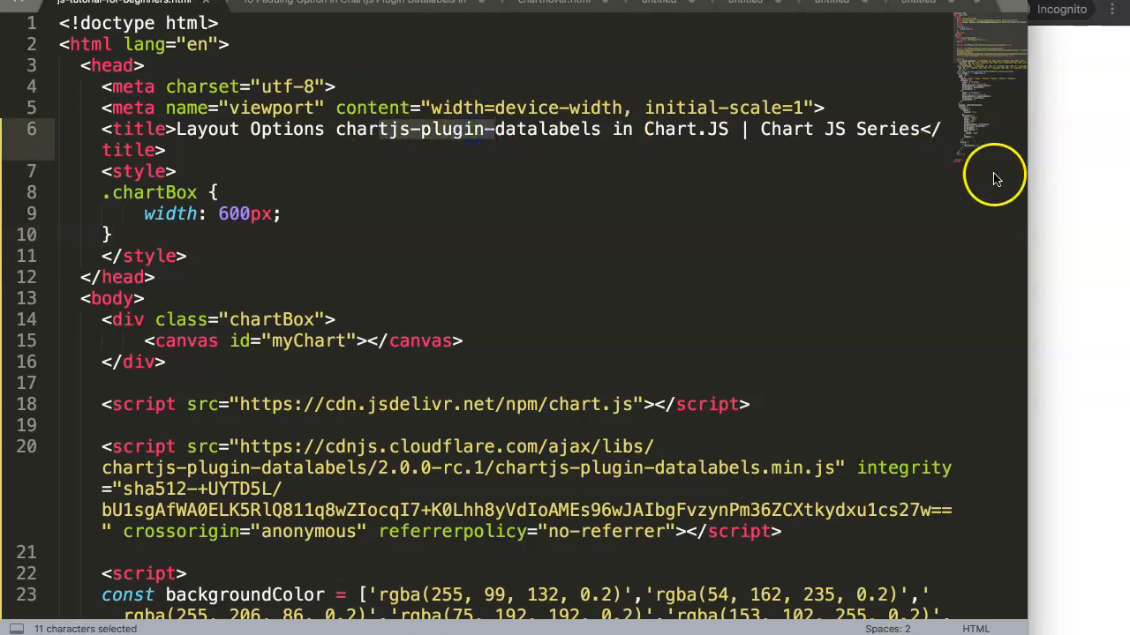
Bring the Chrome page with the clipped bar chart to the front.
click(554, 134)
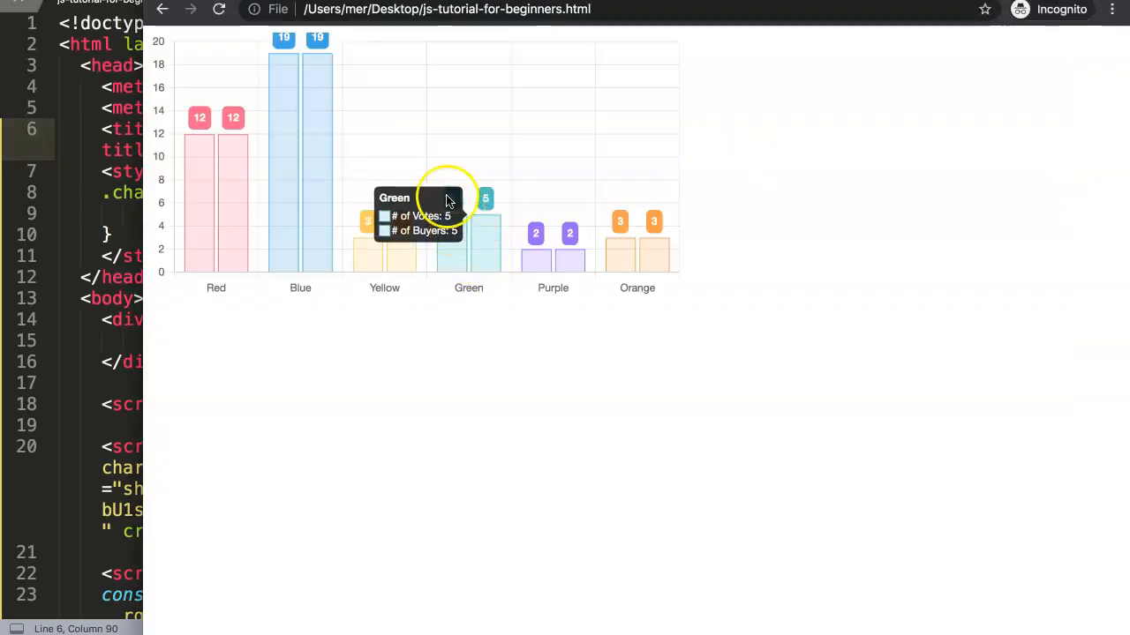
mouse_move(296, 36)
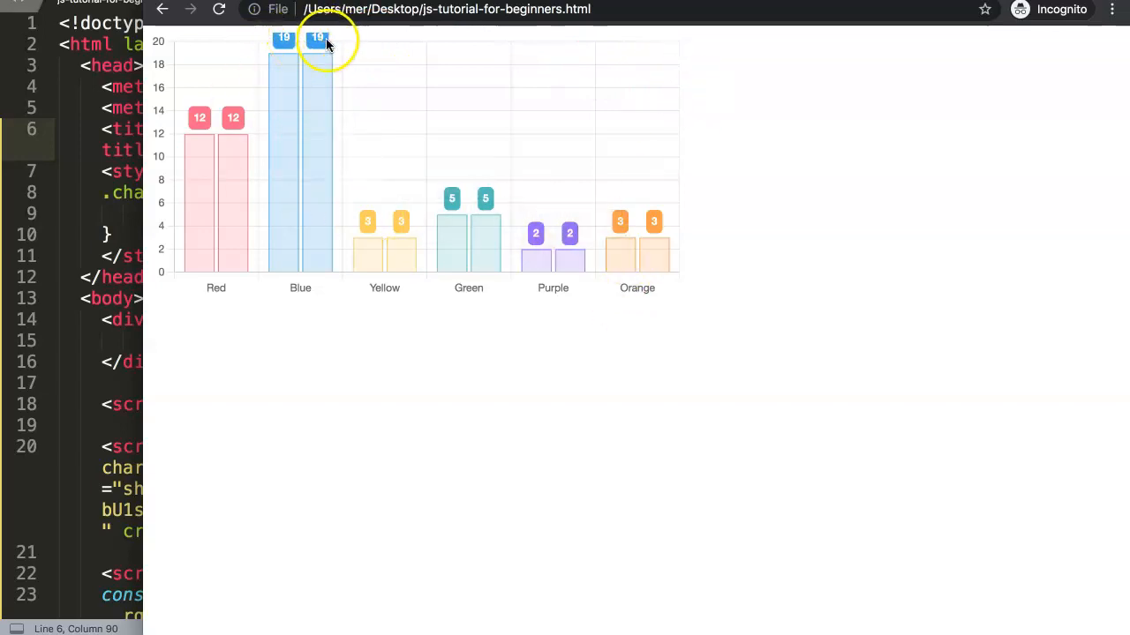
mouse_move(405, 342)
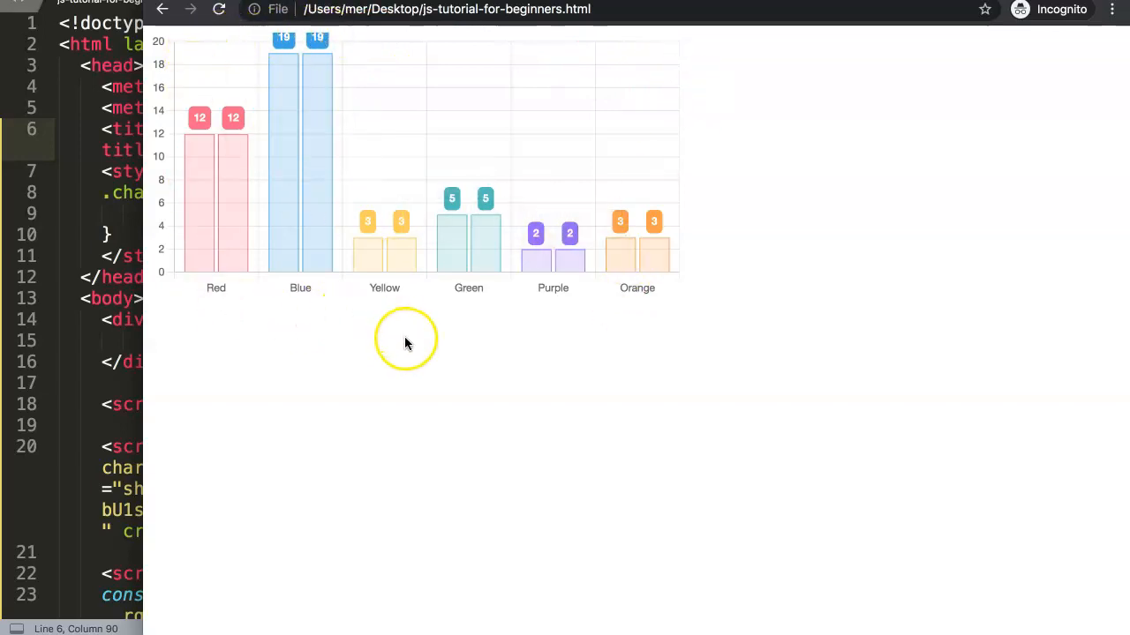
mouse_move(398, 344)
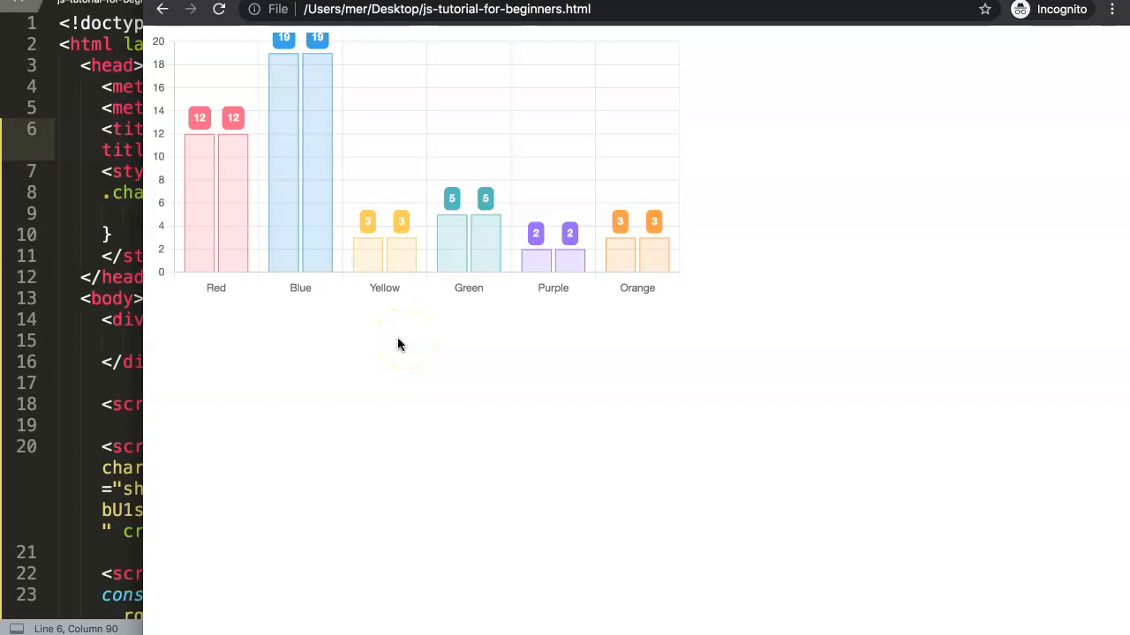
mouse_move(385, 357)
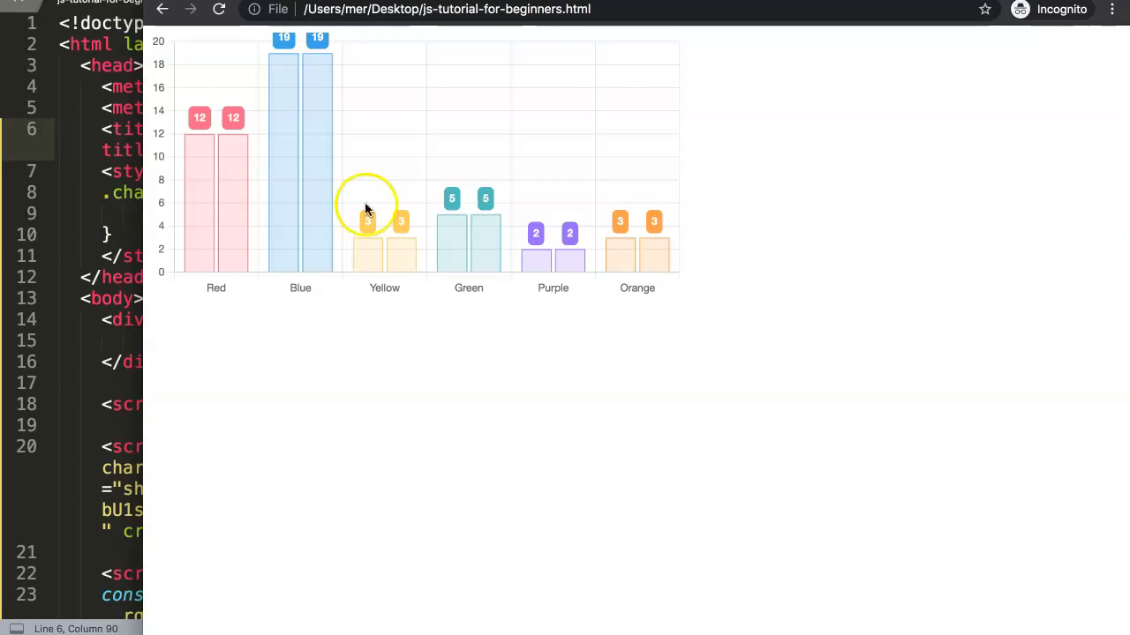
mouse_move(273, 236)
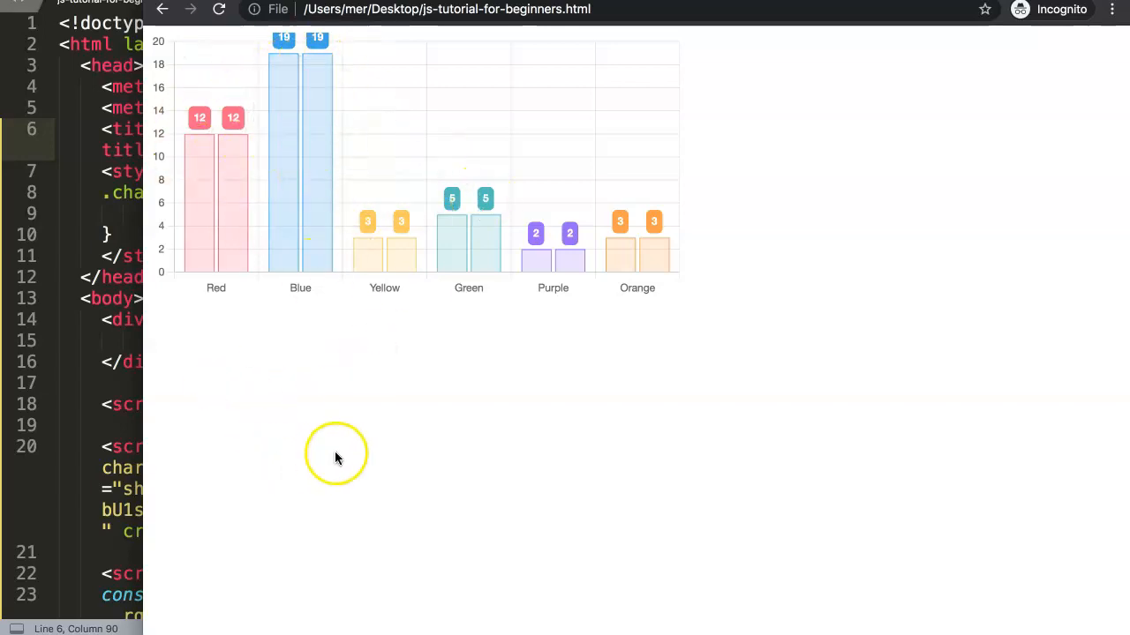
mouse_move(322, 456)
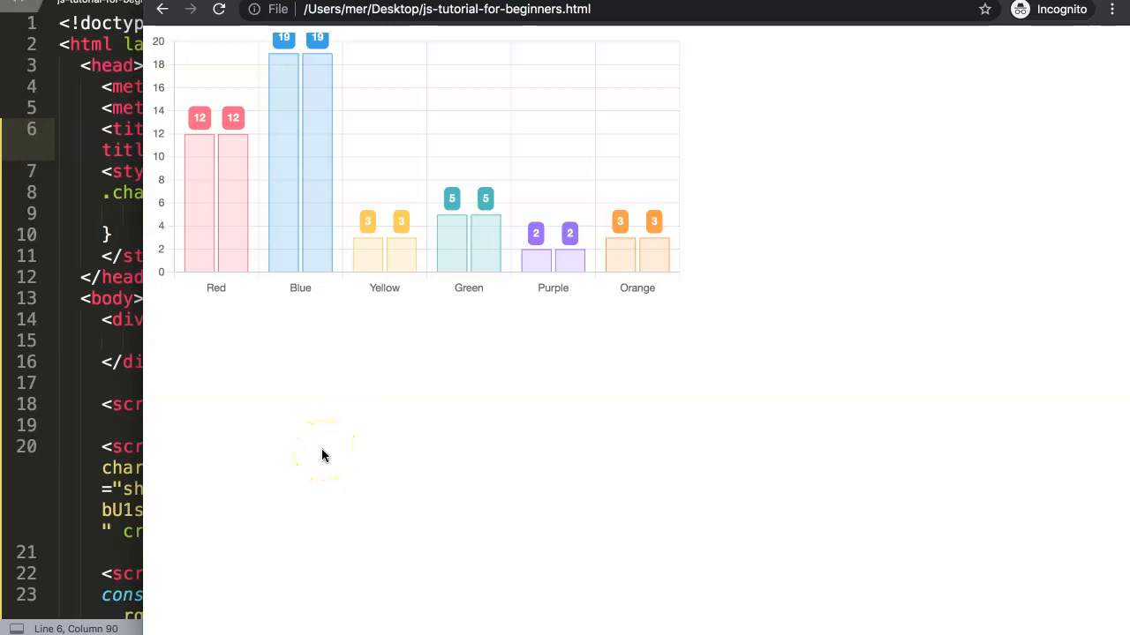
mouse_move(250, 146)
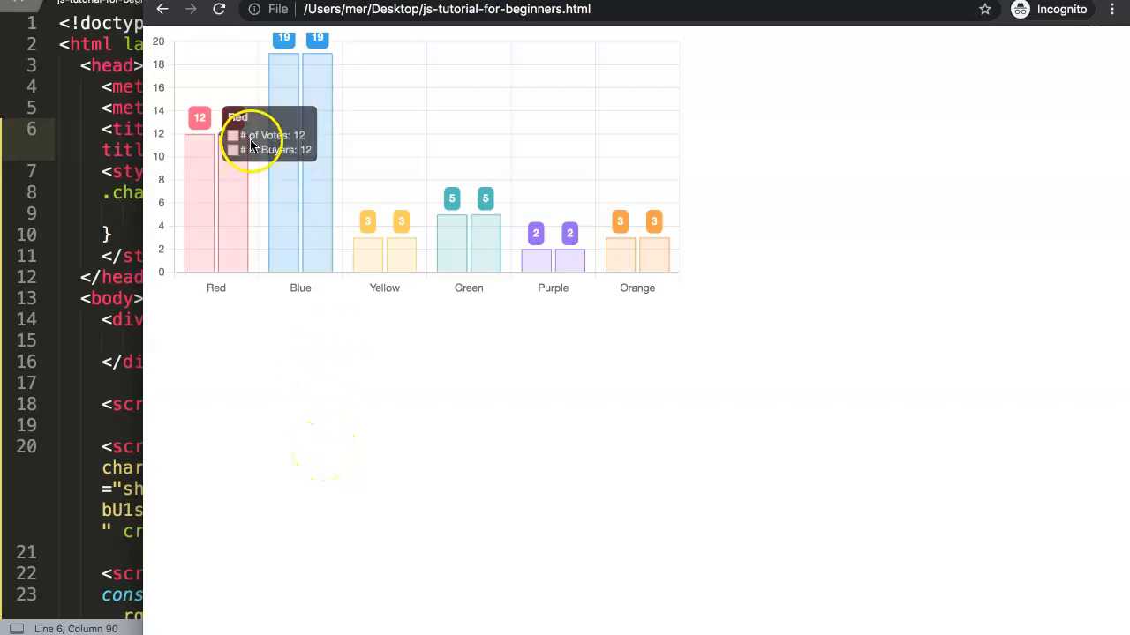
mouse_move(300, 159)
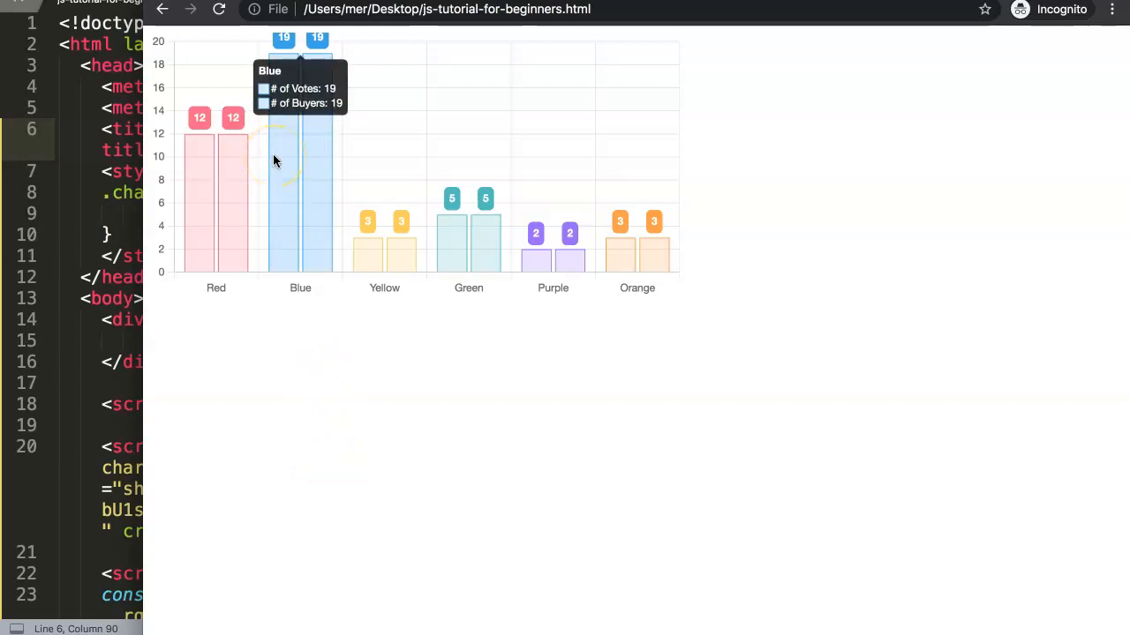
mouse_move(437, 310)
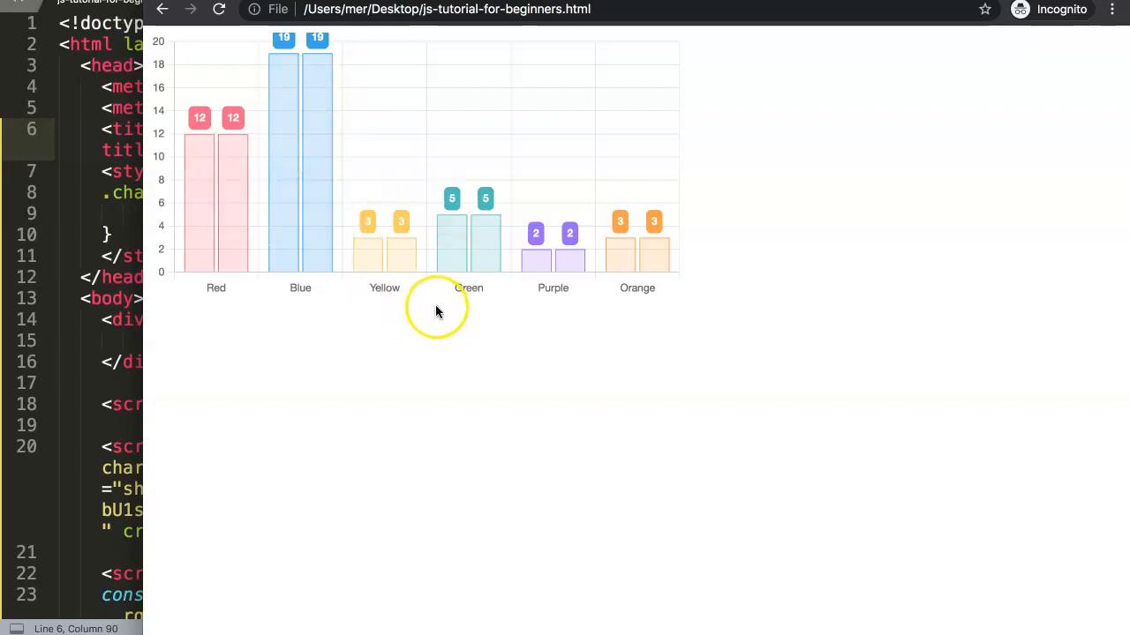
mouse_move(673, 60)
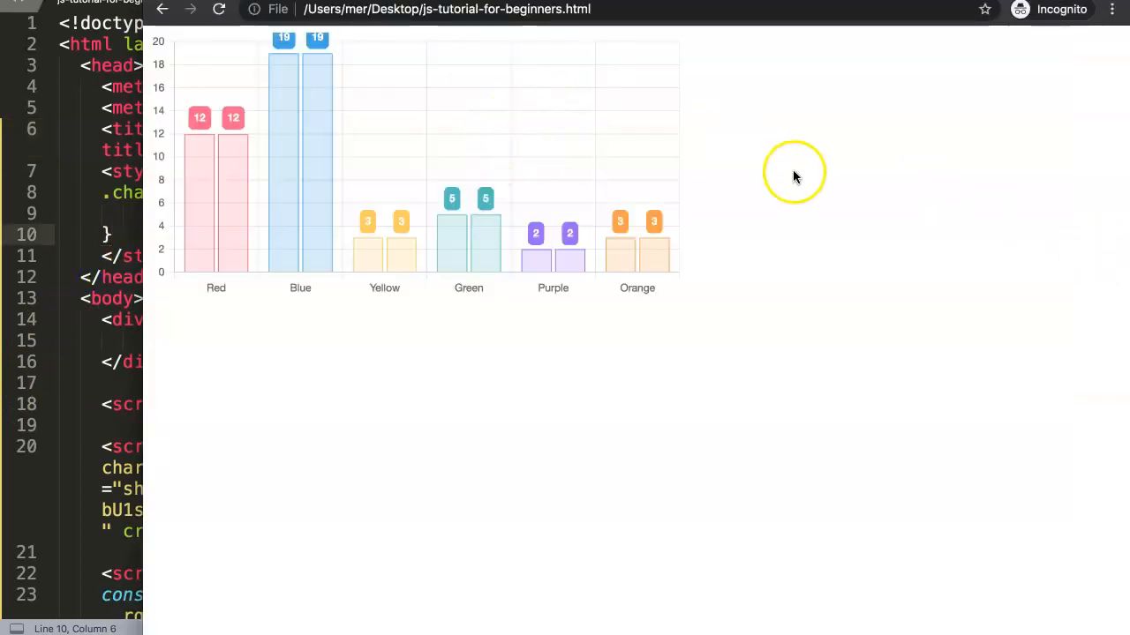
mouse_move(684, 304)
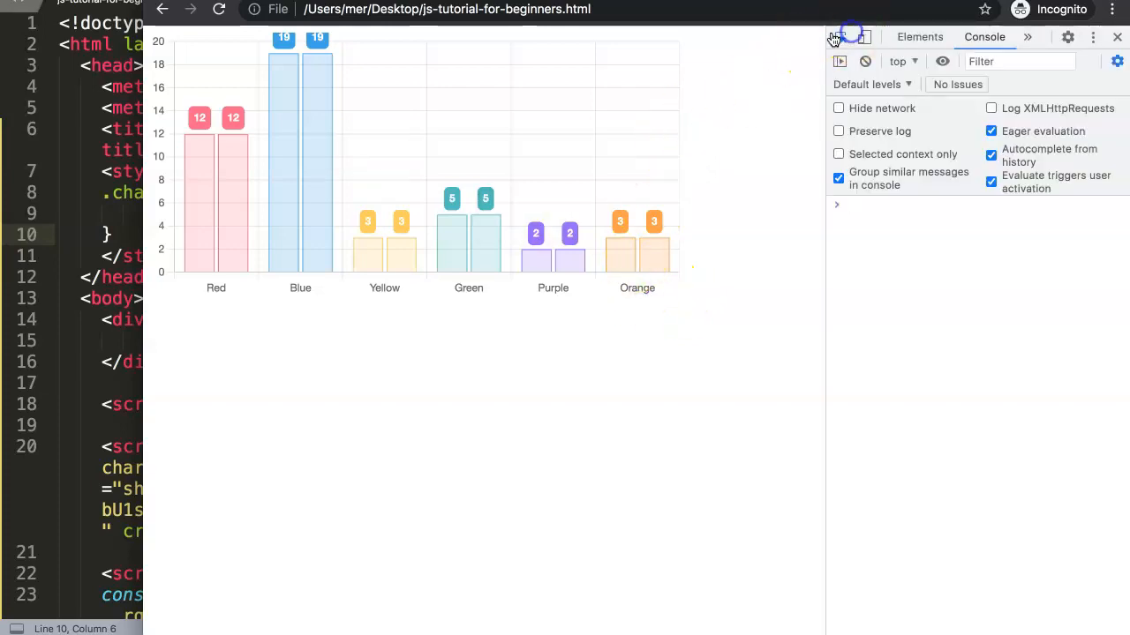
In the style block, add the rule 'canvas { padding: 20px; }'.
click(920, 36)
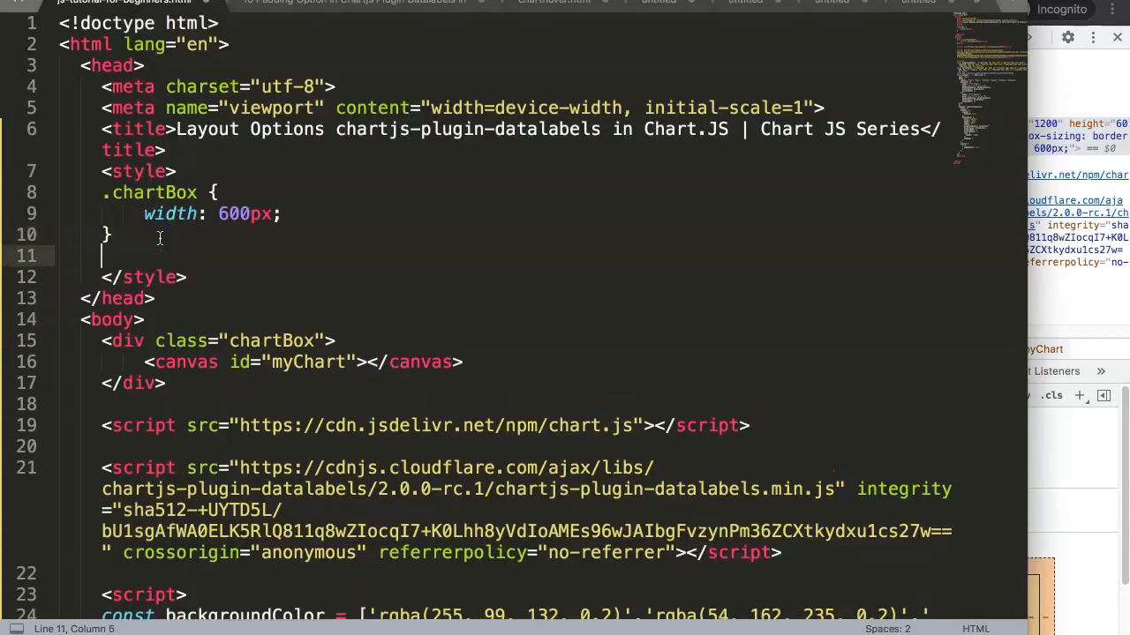
text(canvas)
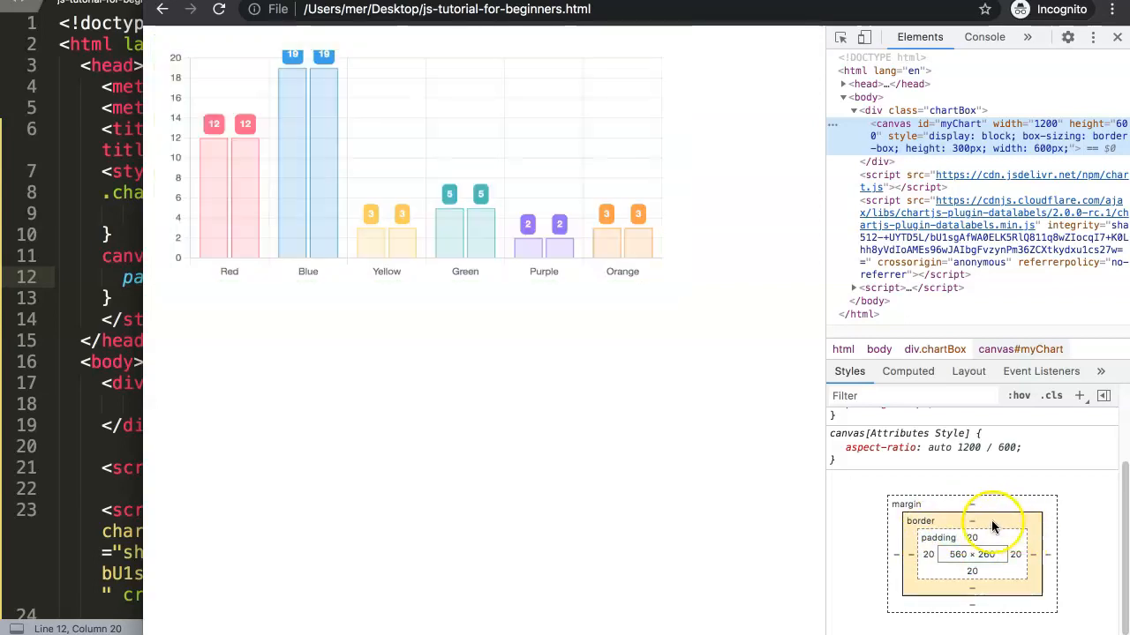
mouse_move(918, 514)
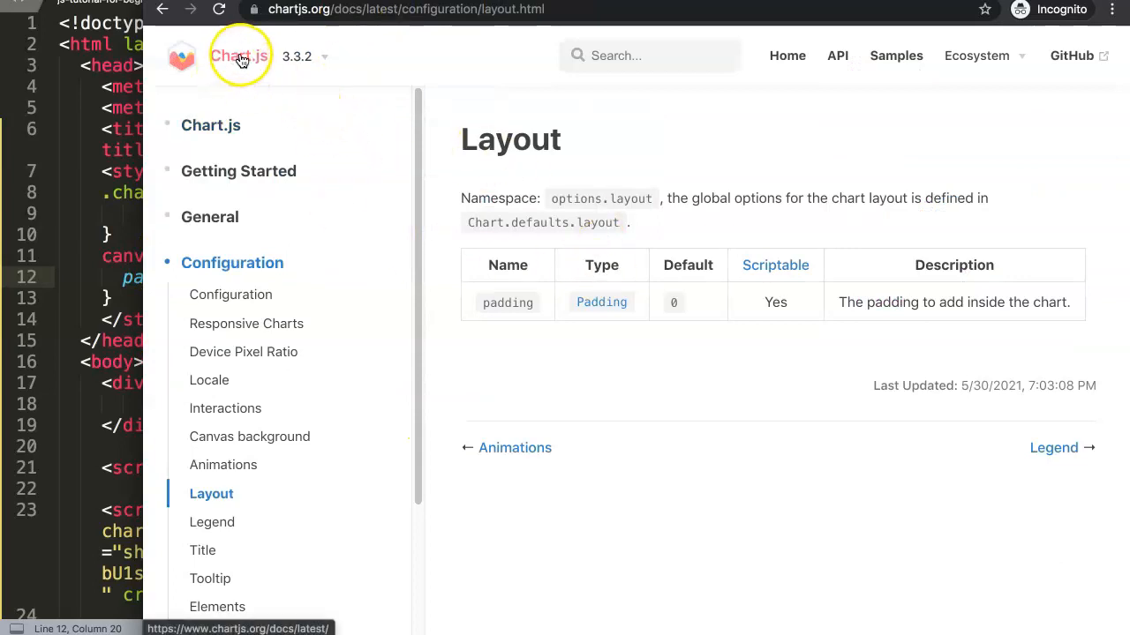
Select the options.layout.padding description on the Chart.js Layout page.
double_click(510, 139)
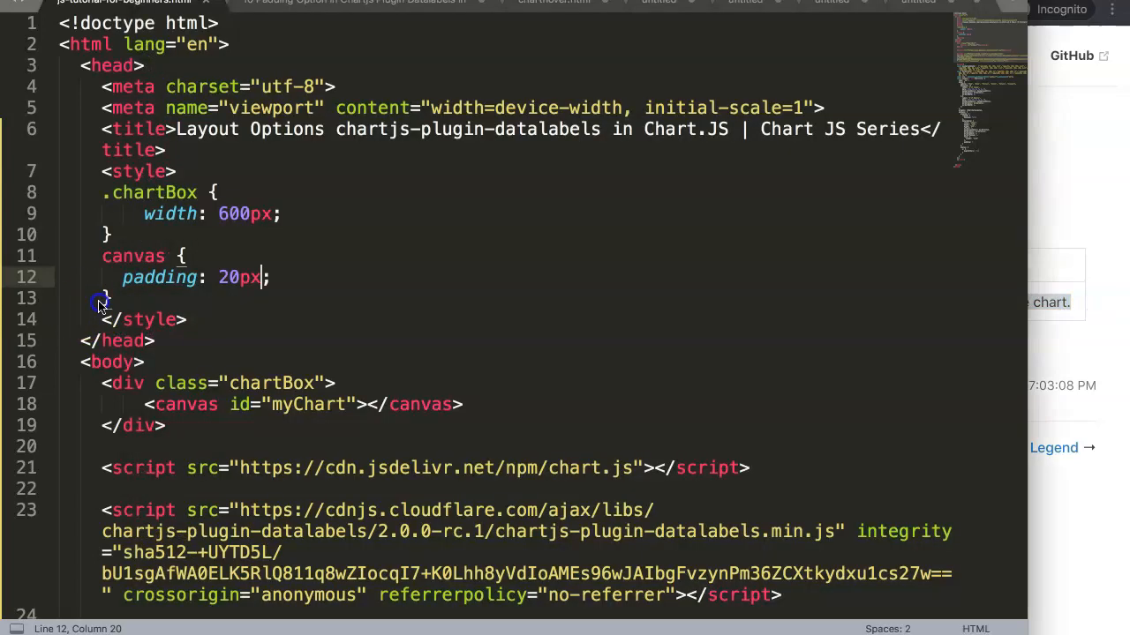
Delete the canvas padding rule and add 'layout: { padding: 20 }' to the chart options.
drag(104, 299, 269, 277)
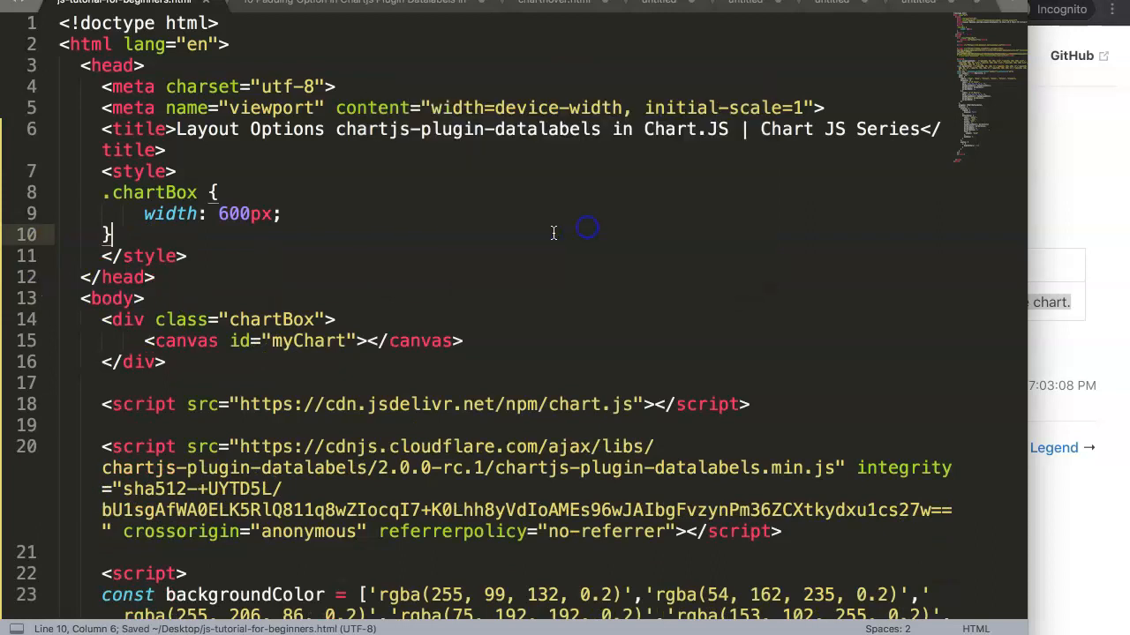
scroll(down, 3)
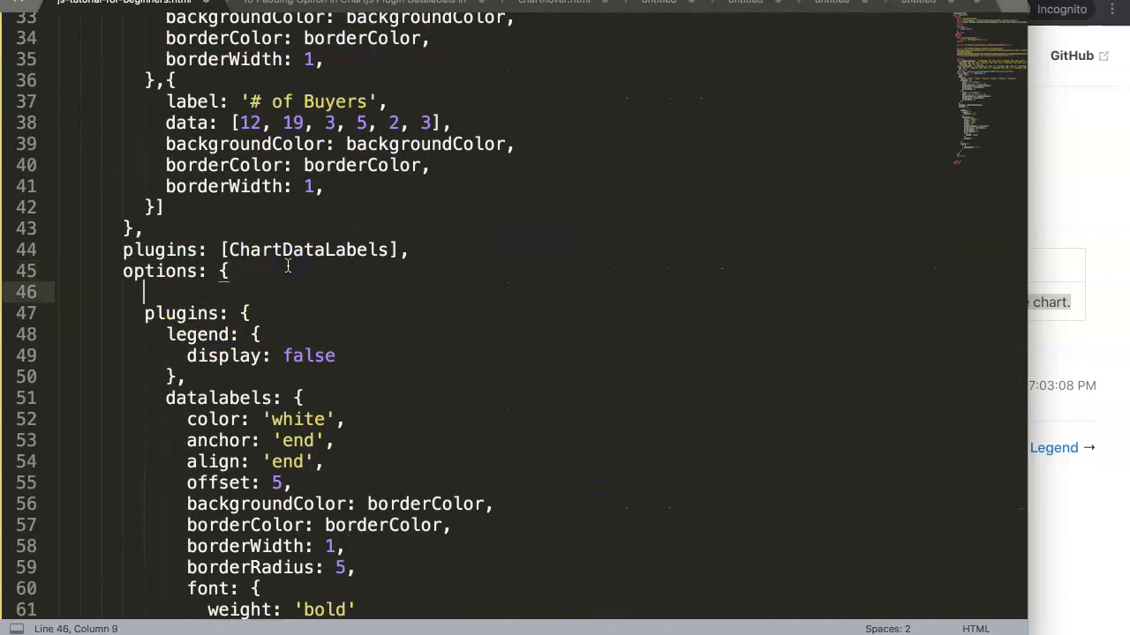
text(layout: {)
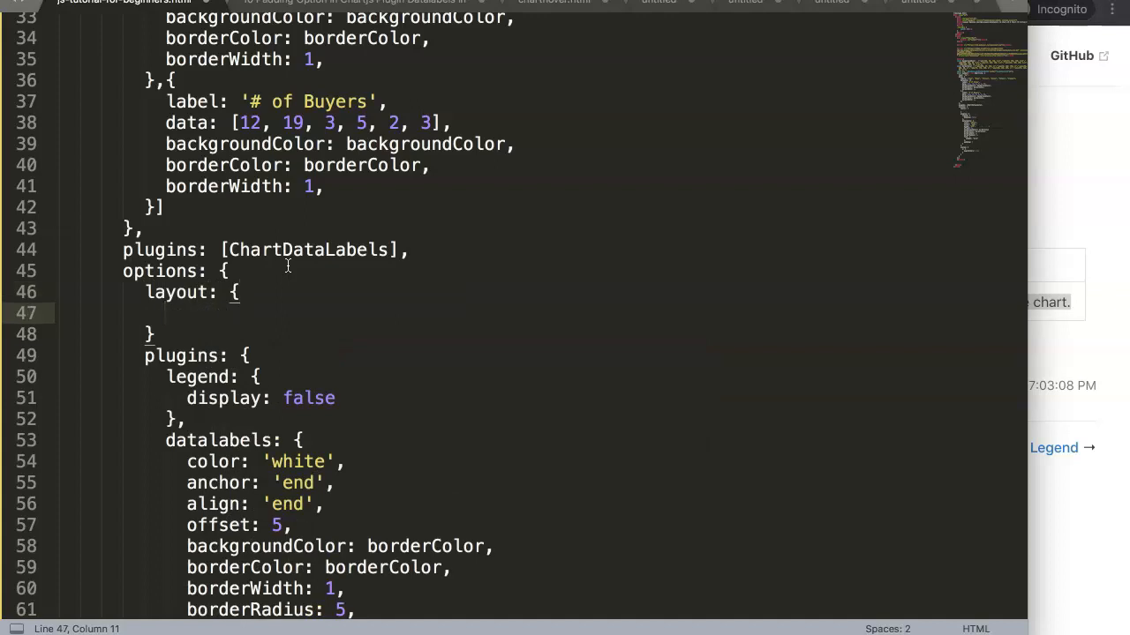
text(padding:)
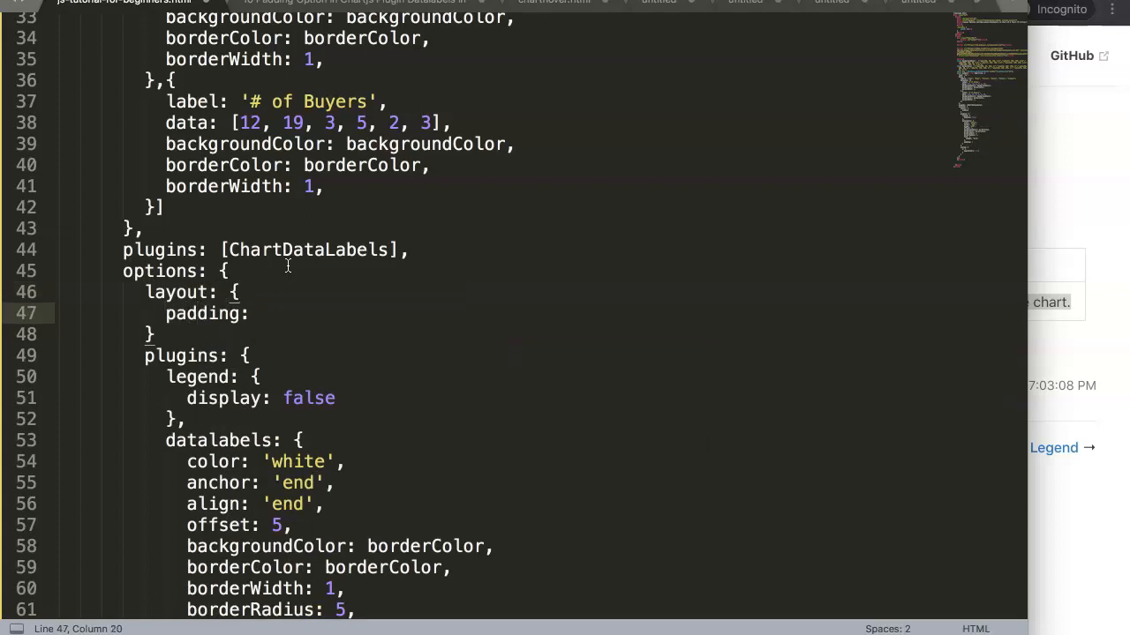
text(20)
click(503, 335)
text(,)
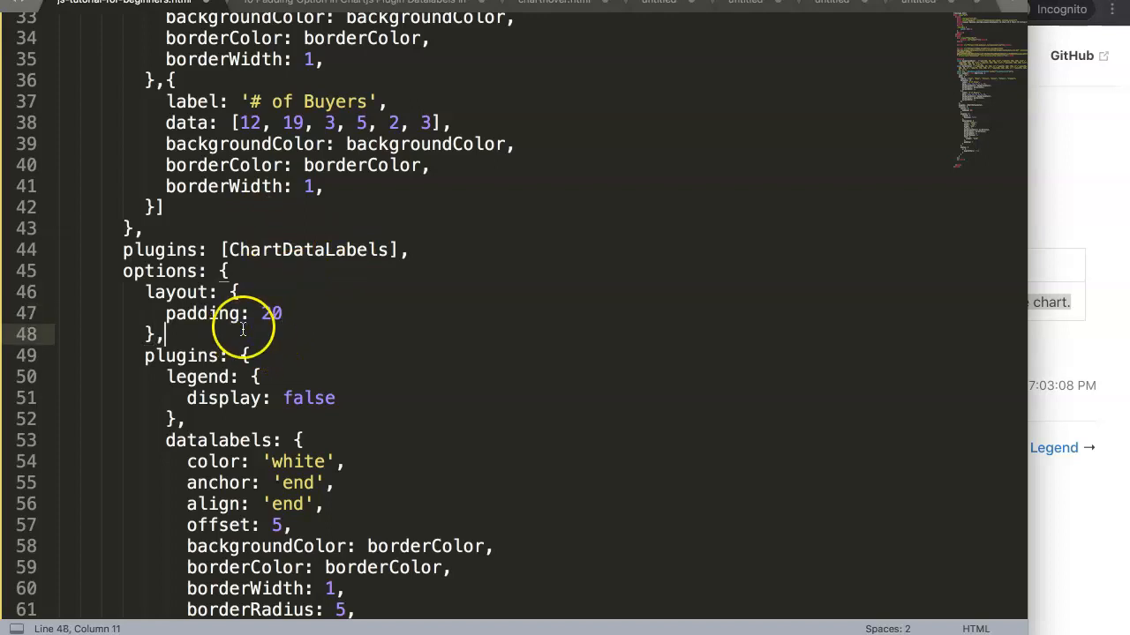
mouse_move(181, 318)
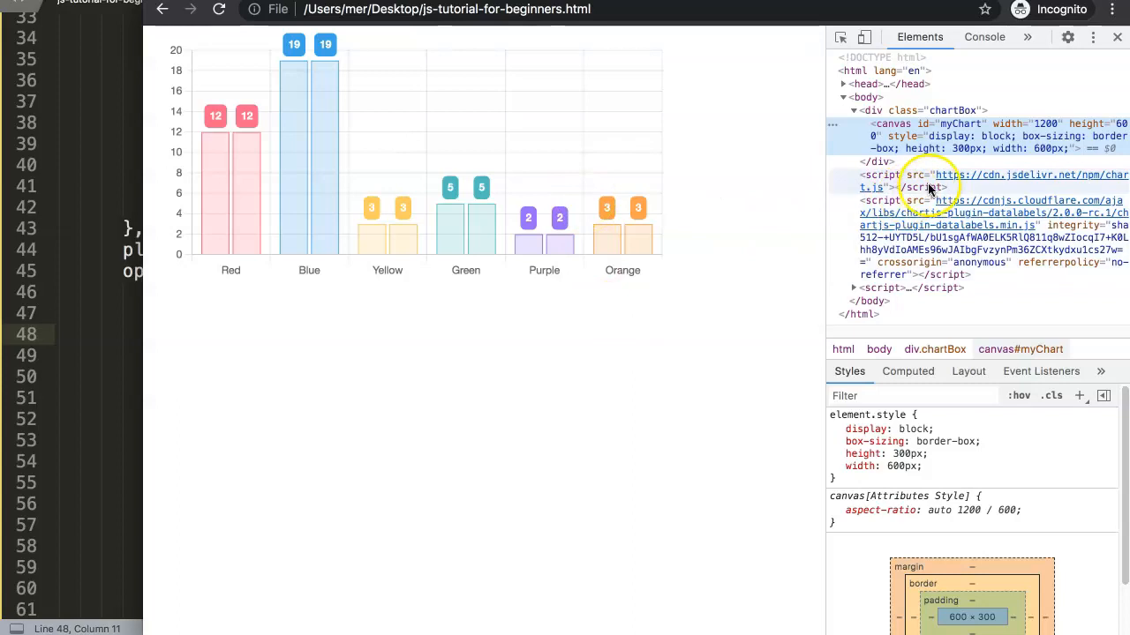
mouse_move(960, 124)
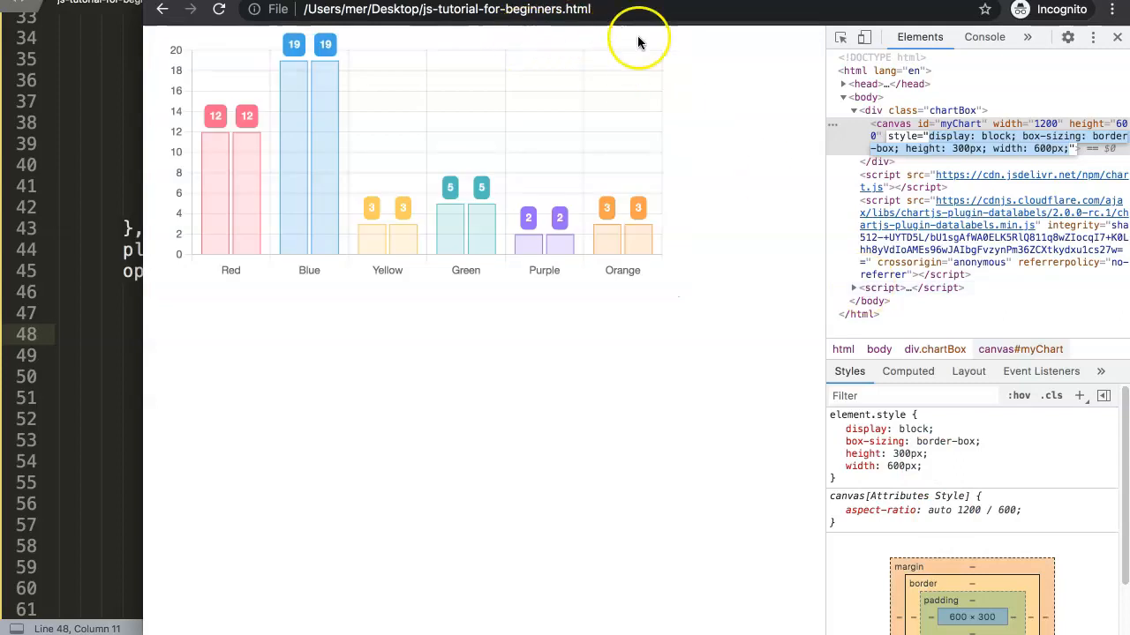
mouse_move(722, 385)
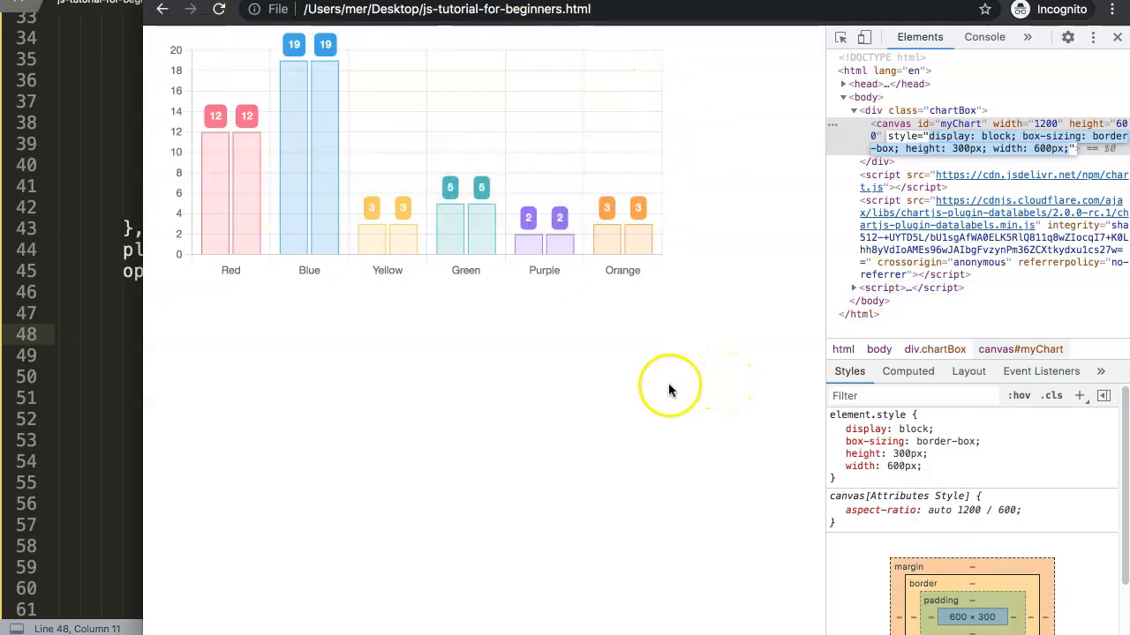
mouse_move(292, 319)
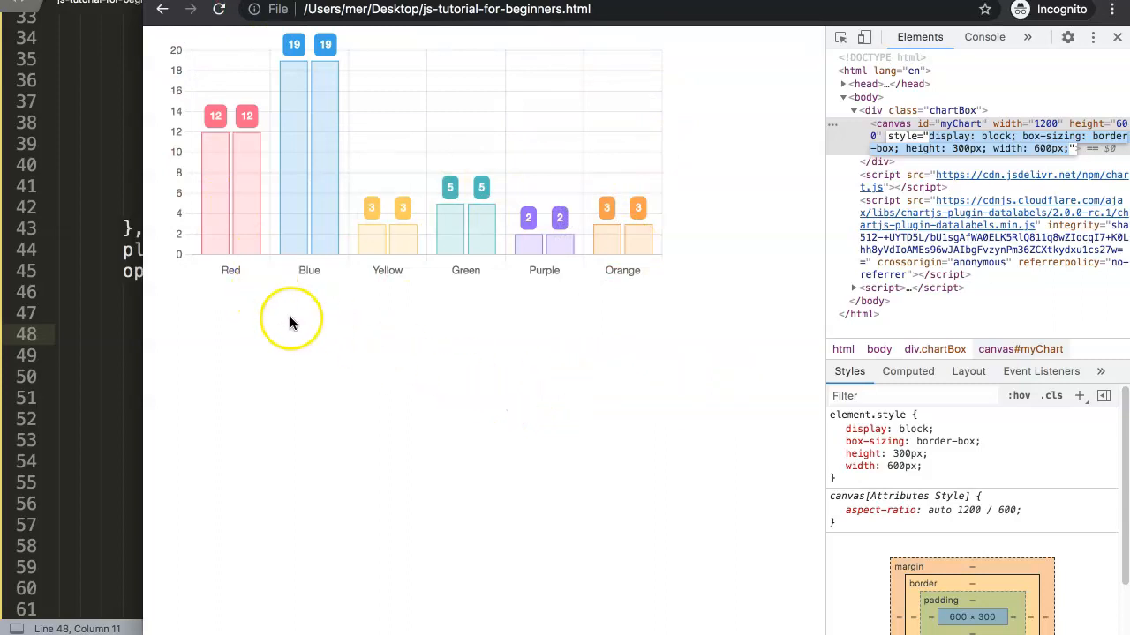
mouse_move(256, 53)
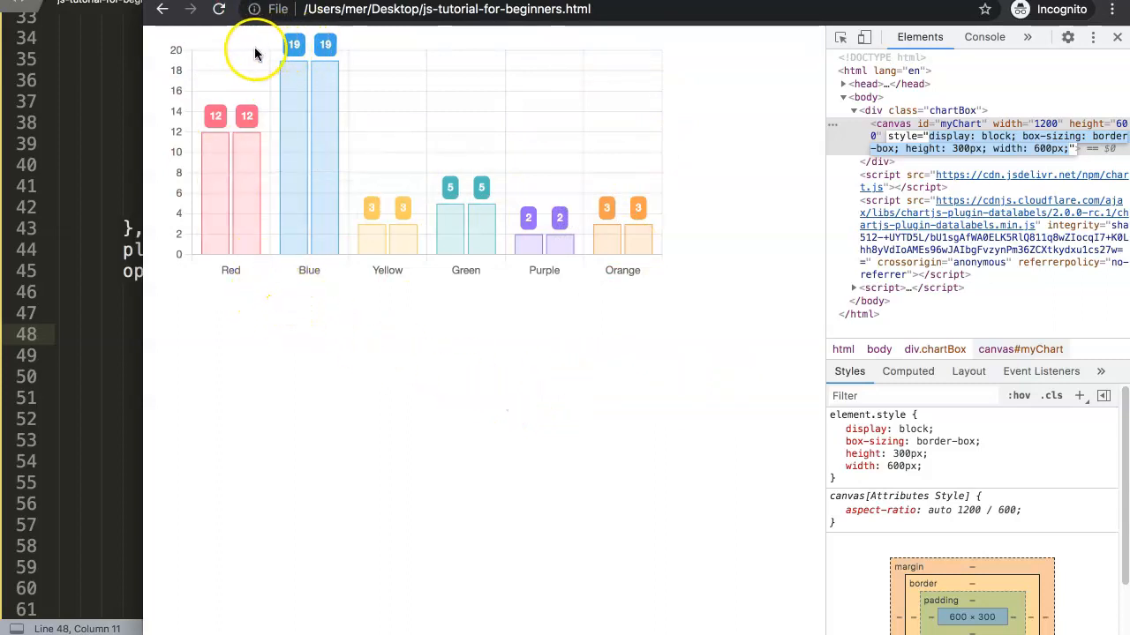
mouse_move(331, 124)
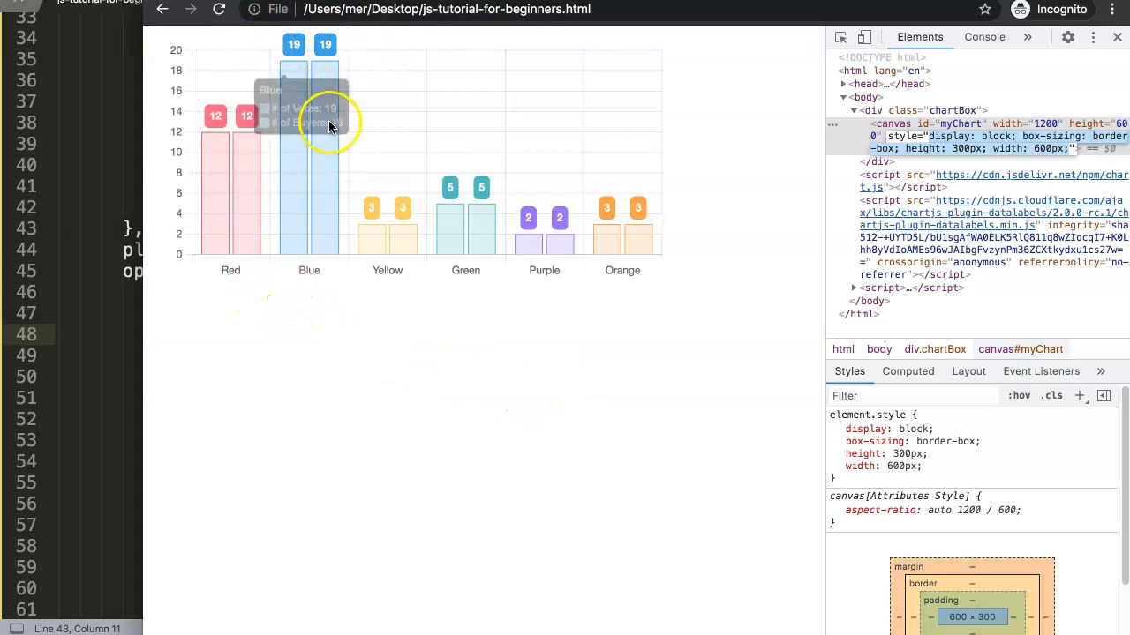